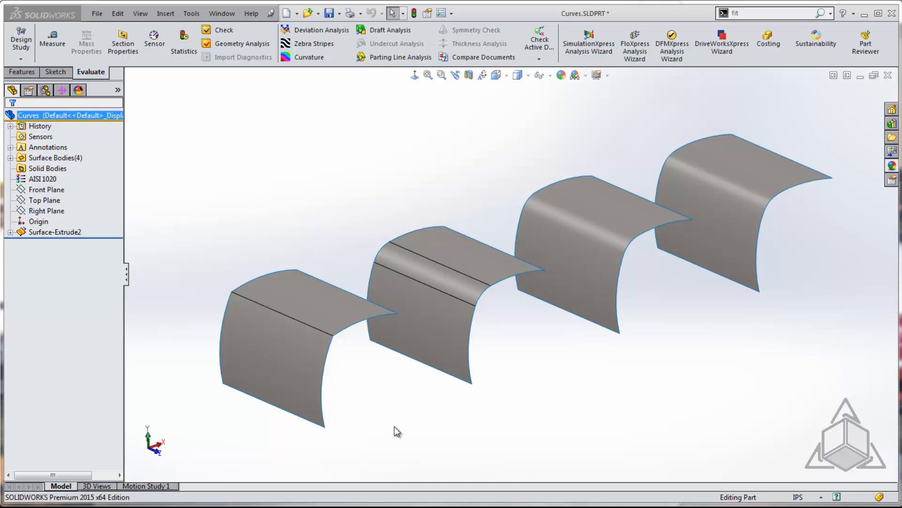
# Turn on Surface Curvature Combs from View > Display with Dynamic display, scale 33 and density 176.
pyautogui.click(345, 314)
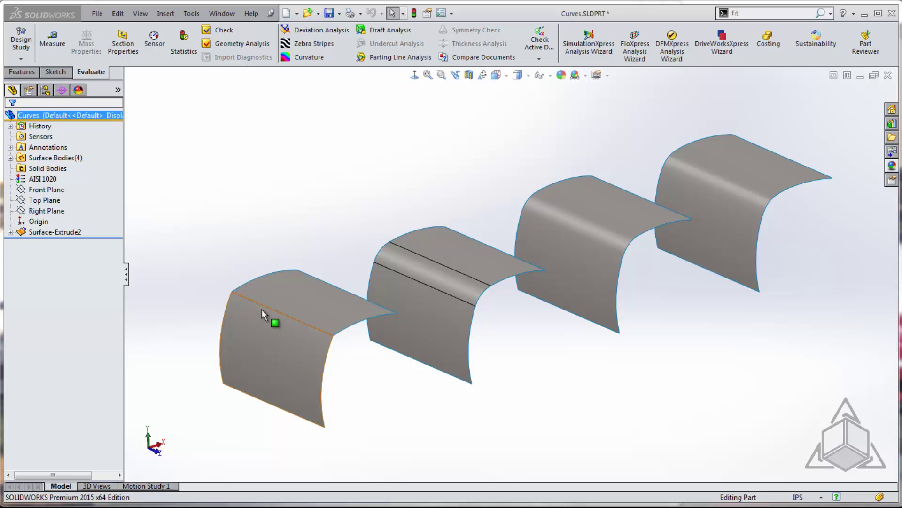
pyautogui.click(449, 333)
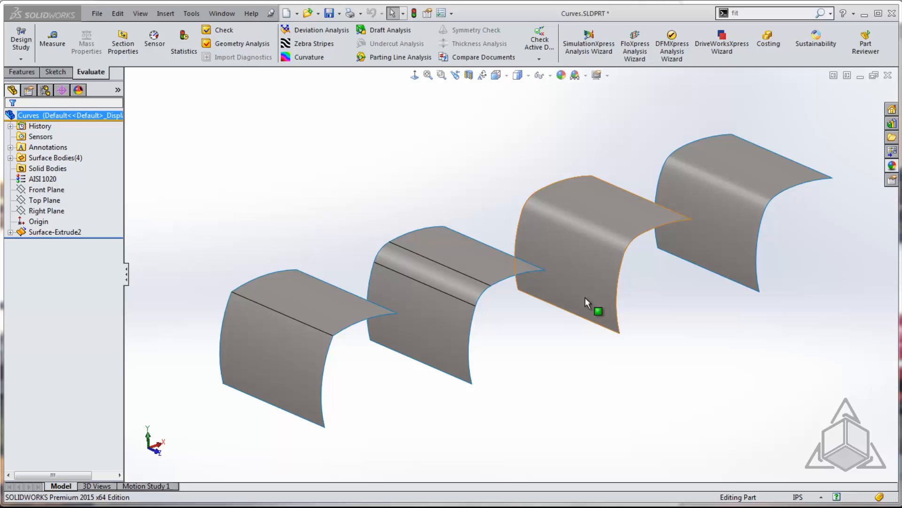
pyautogui.moveTo(590, 308)
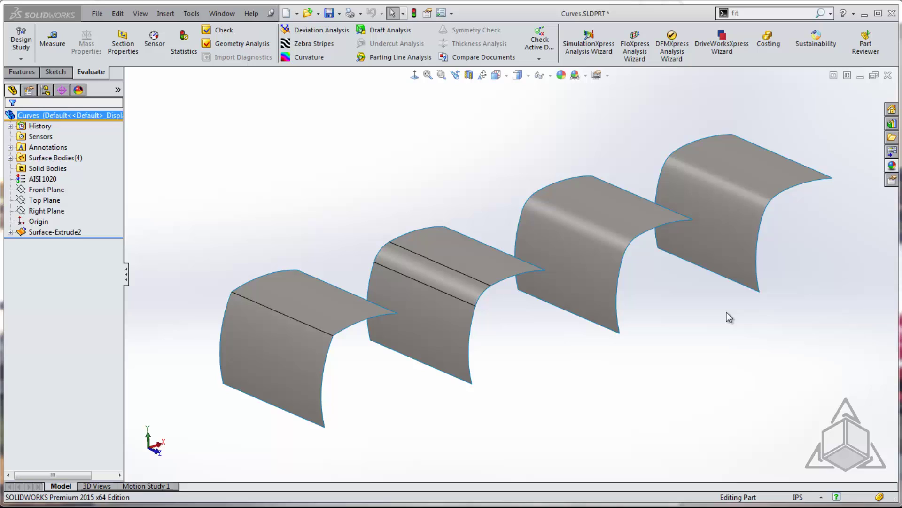
pyautogui.moveTo(254, 139)
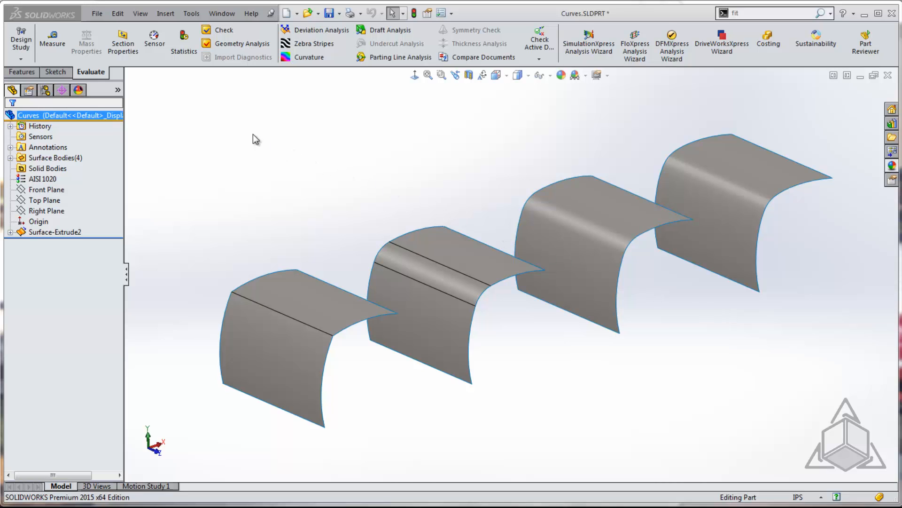
pyautogui.click(140, 13)
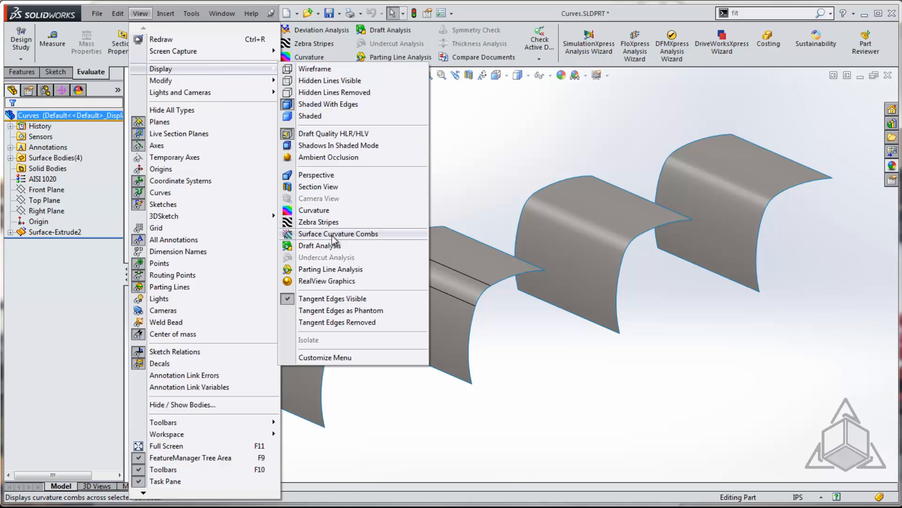
pyautogui.moveTo(311, 242)
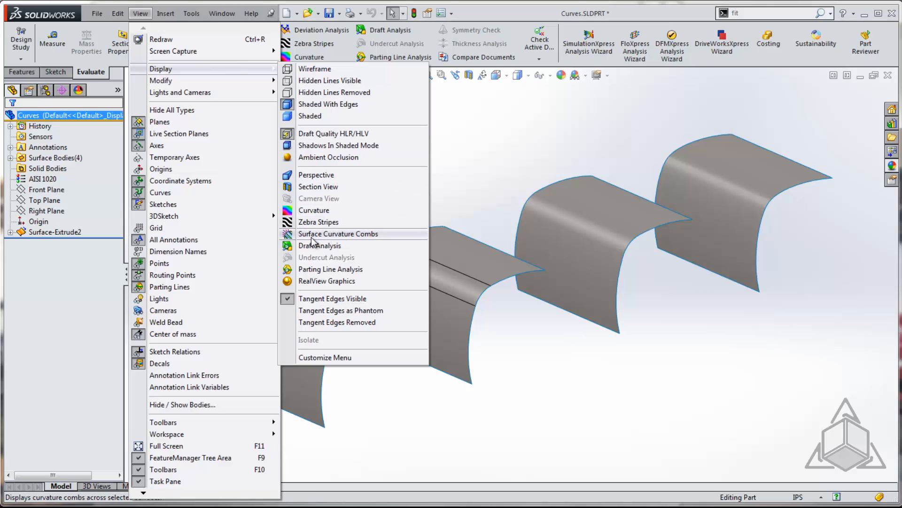
pyautogui.click(338, 233)
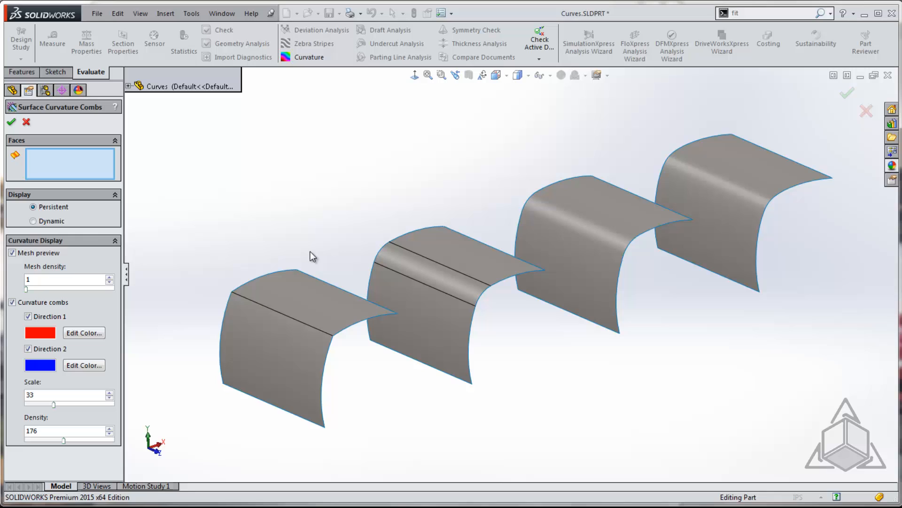
pyautogui.click(33, 221)
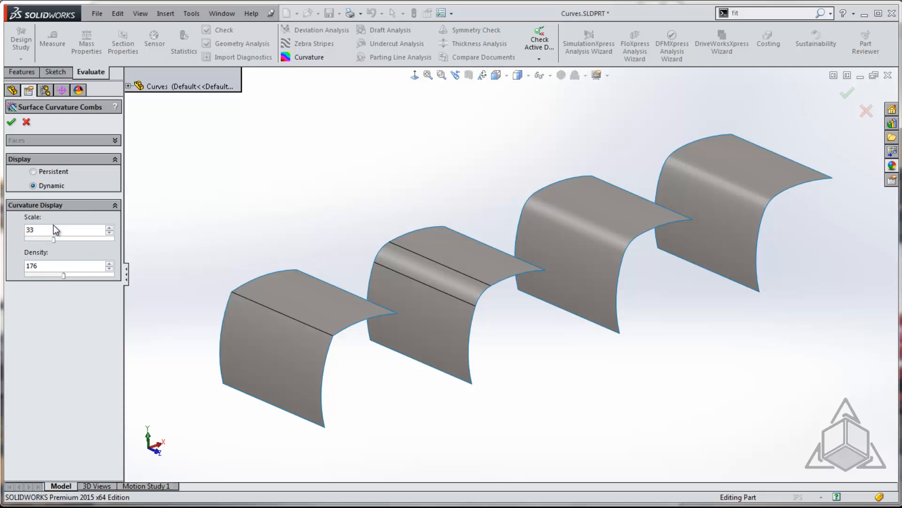
pyautogui.moveTo(201, 346)
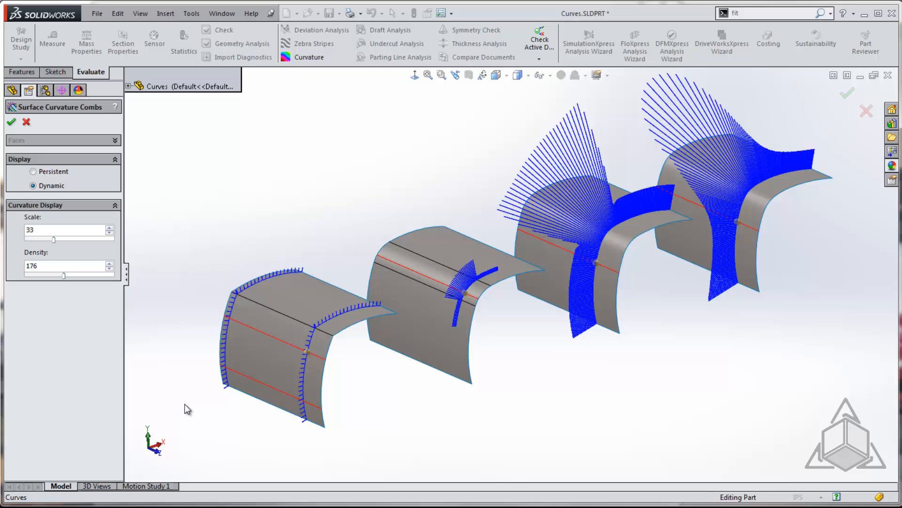
pyautogui.moveTo(222, 399)
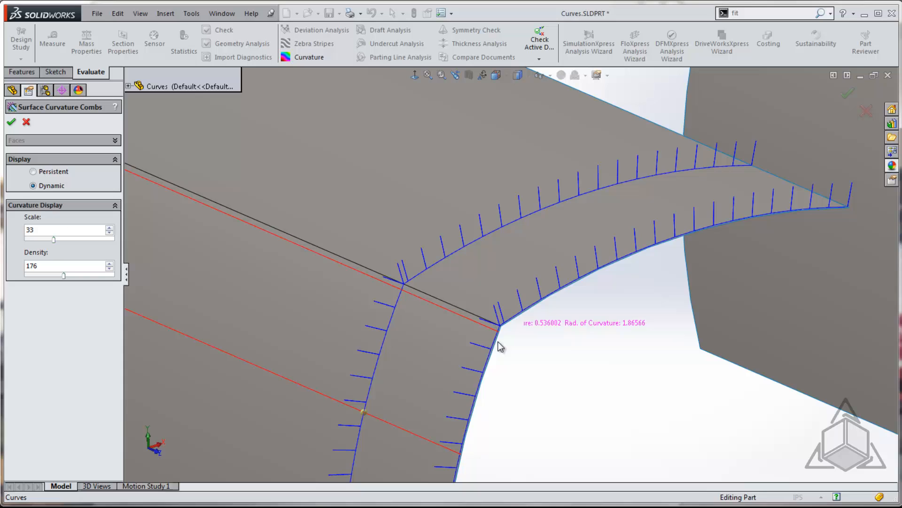
pyautogui.moveTo(408, 290)
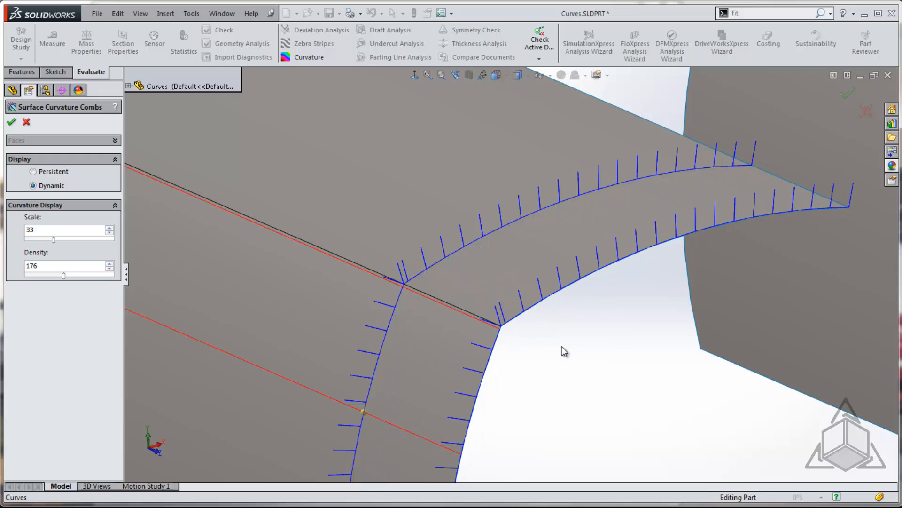
pyautogui.moveTo(562, 352)
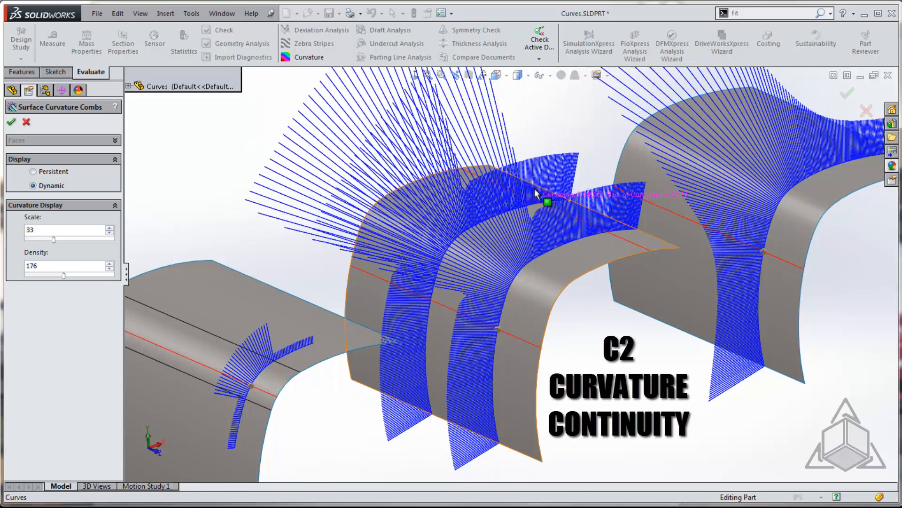
pyautogui.moveTo(357, 179)
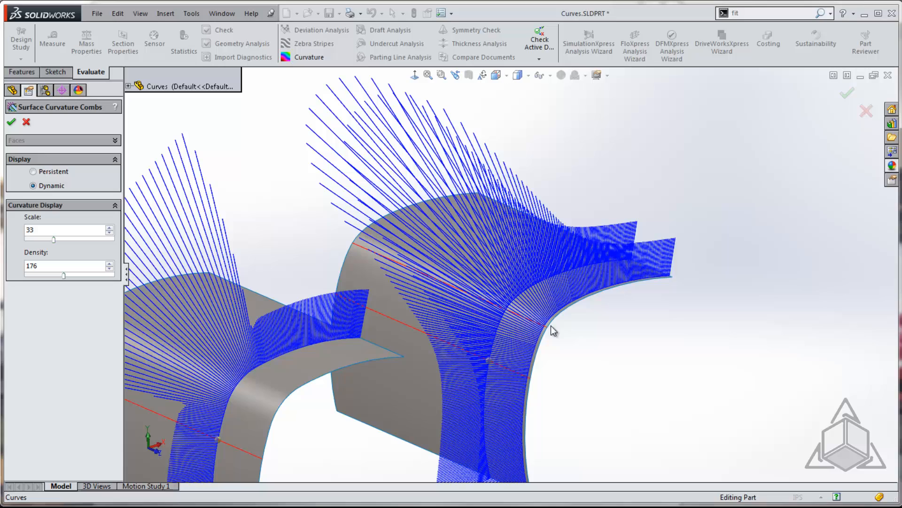
pyautogui.moveTo(556, 328)
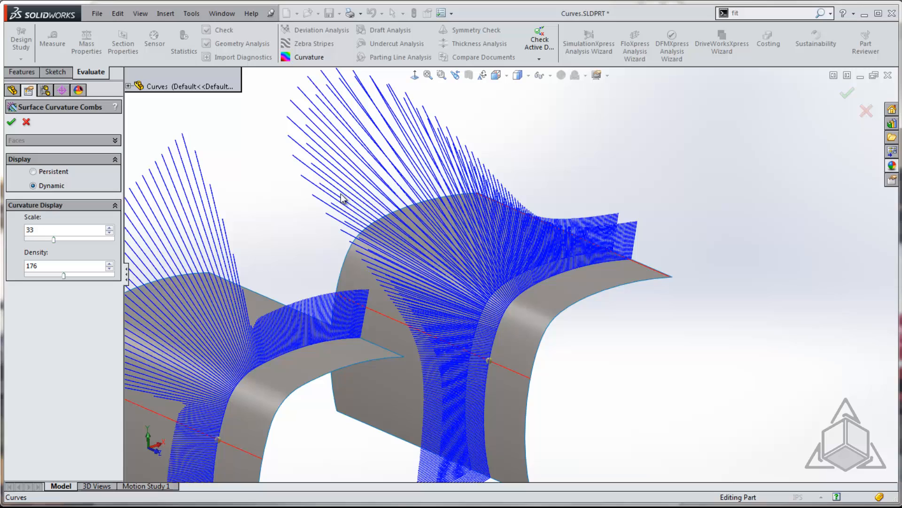
pyautogui.moveTo(529, 178)
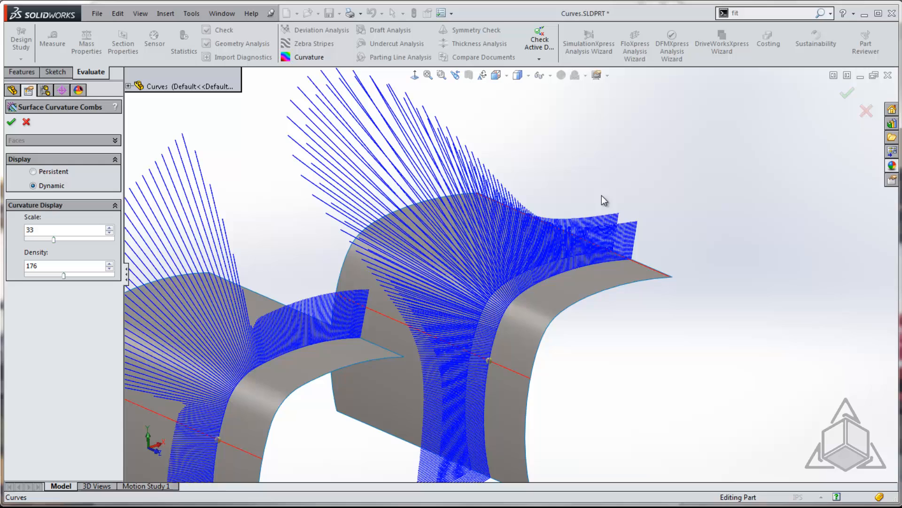
pyautogui.moveTo(384, 101)
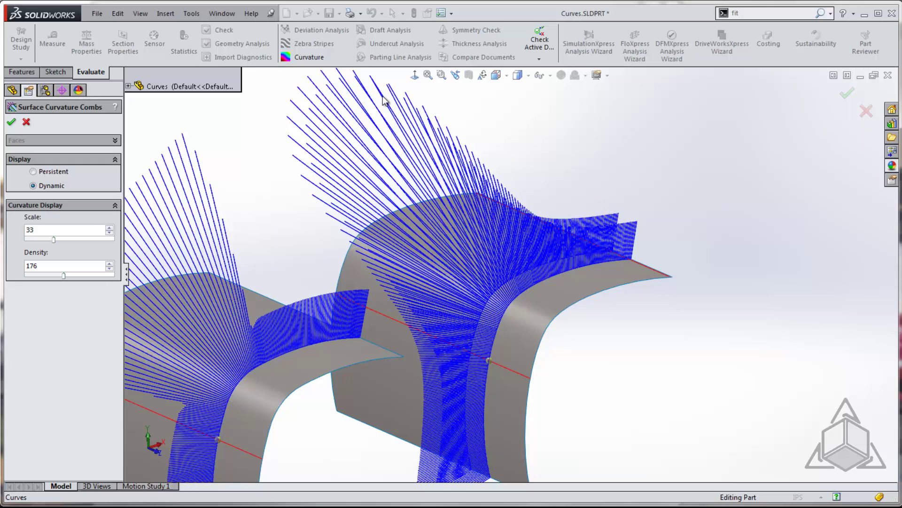
pyautogui.moveTo(372, 280)
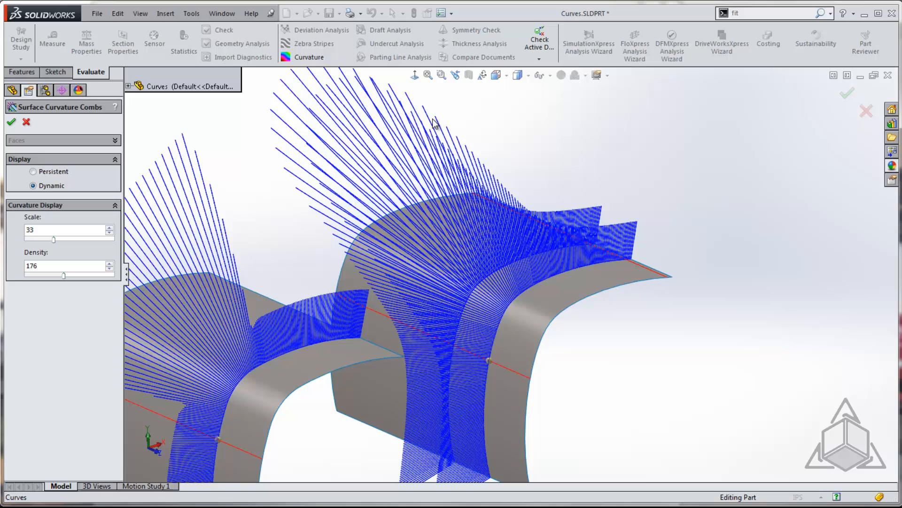
pyautogui.moveTo(596, 199)
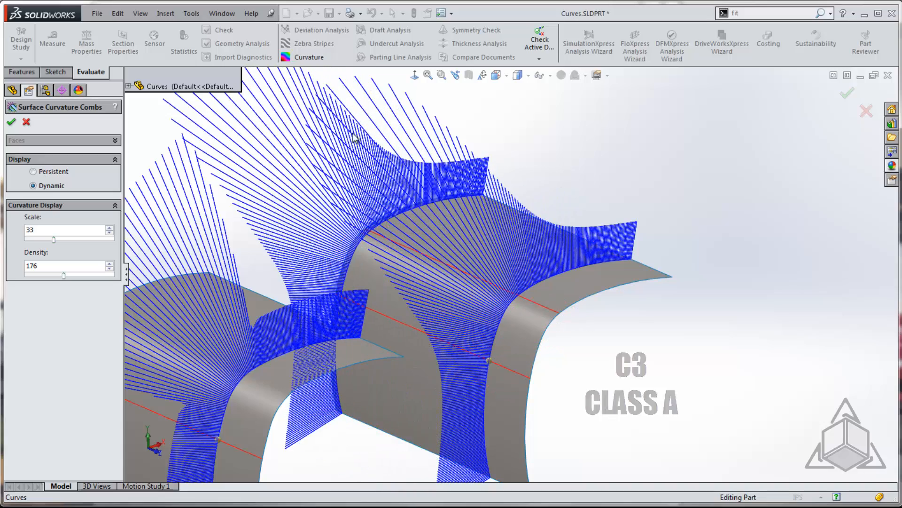
pyautogui.moveTo(359, 310)
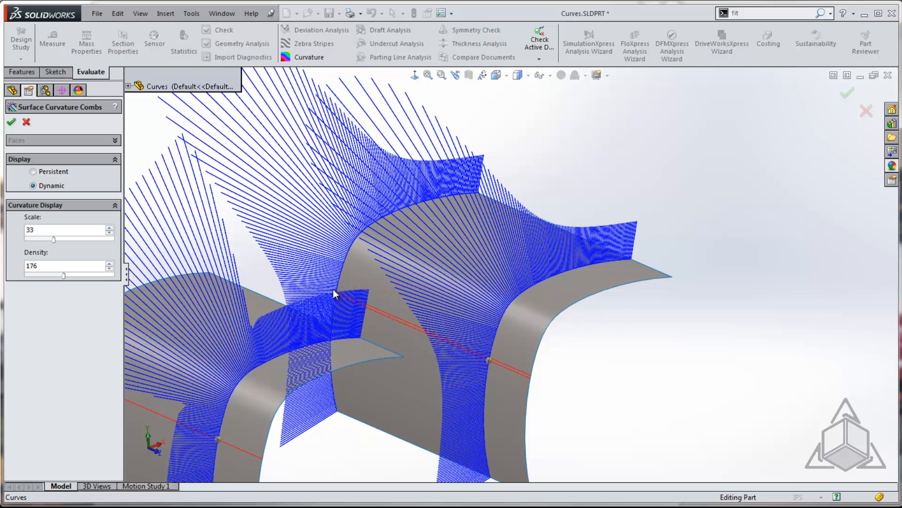
pyautogui.moveTo(29, 112)
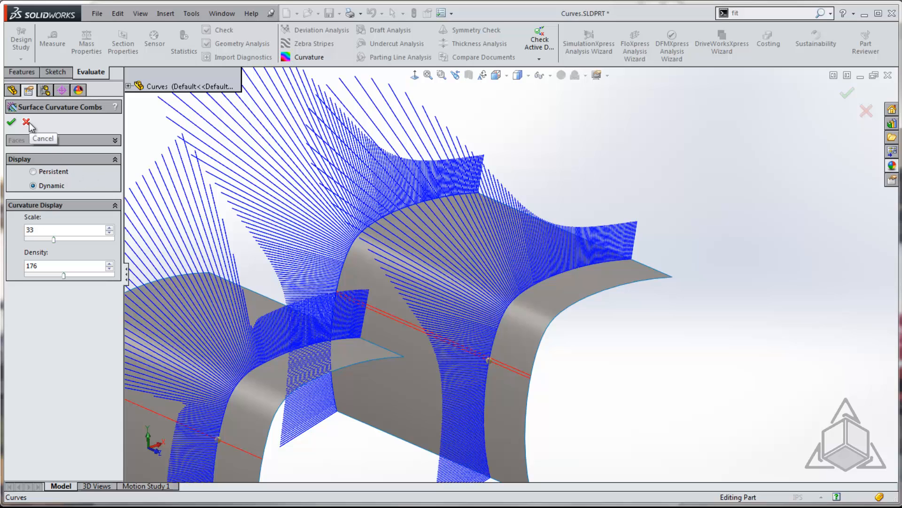
# Cancel the Surface Curvature Combs PropertyManager to clear the combs from the four surfaces.
pyautogui.click(23, 110)
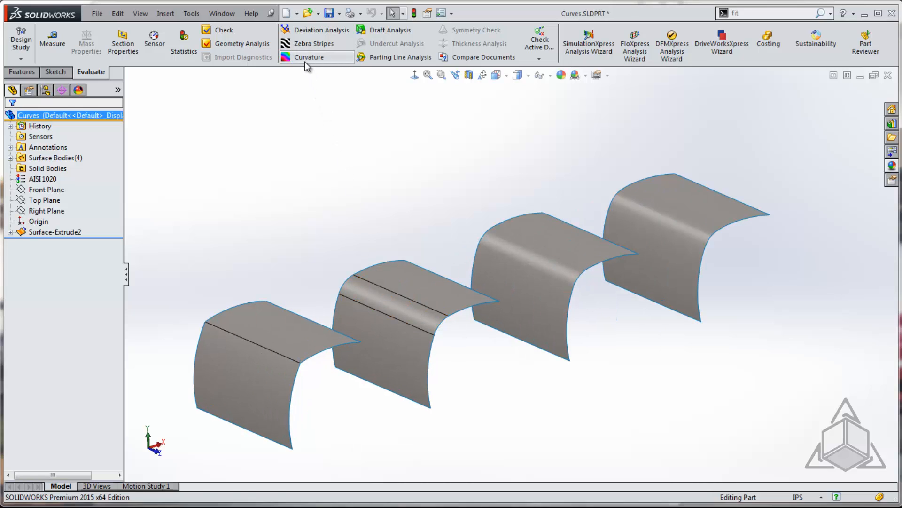
# Enable Curvature colour display from the Evaluate tab to shade all four surfaces.
pyautogui.click(308, 57)
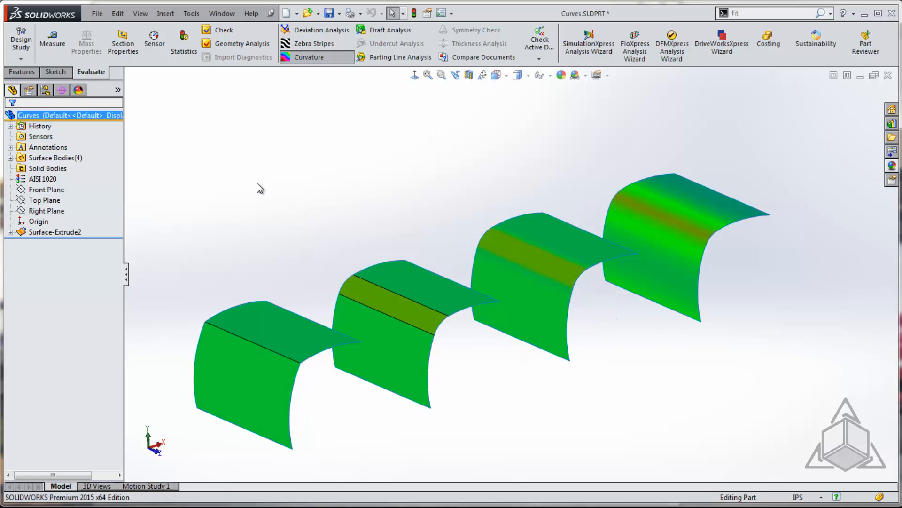
pyautogui.moveTo(281, 337)
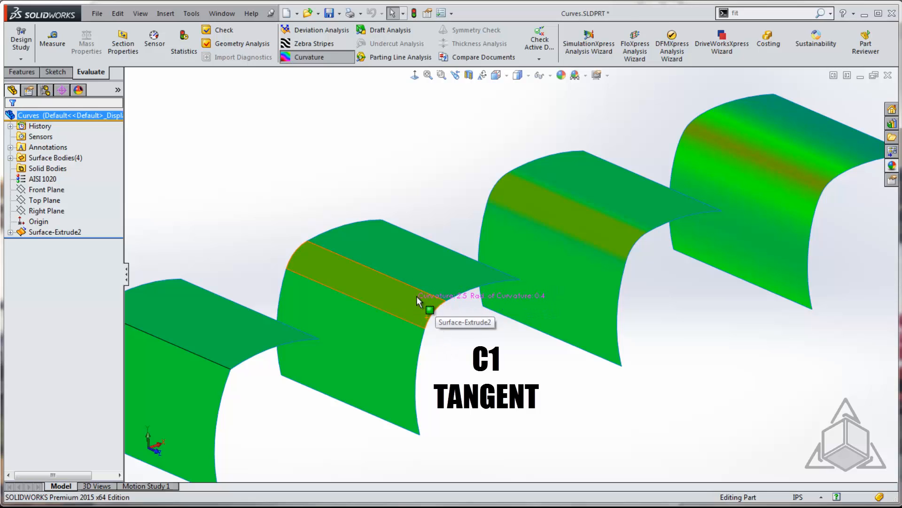
pyautogui.moveTo(397, 320)
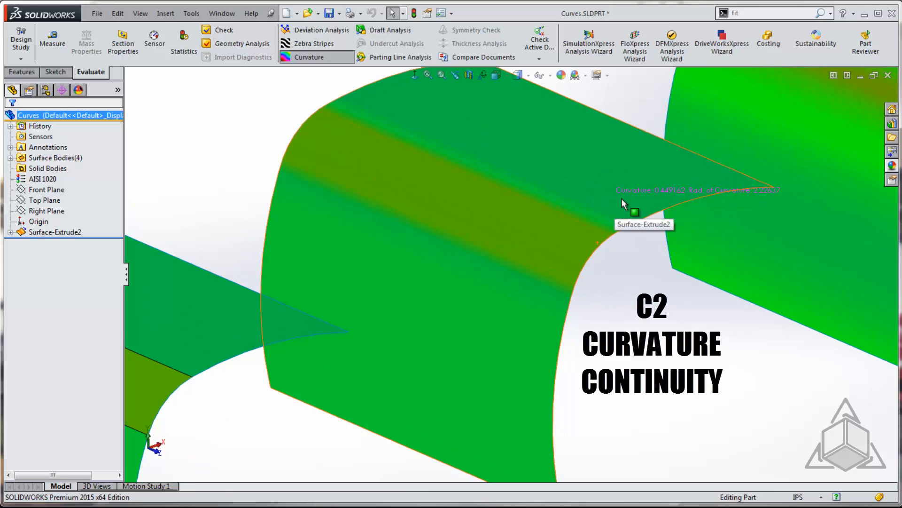
pyautogui.moveTo(564, 265)
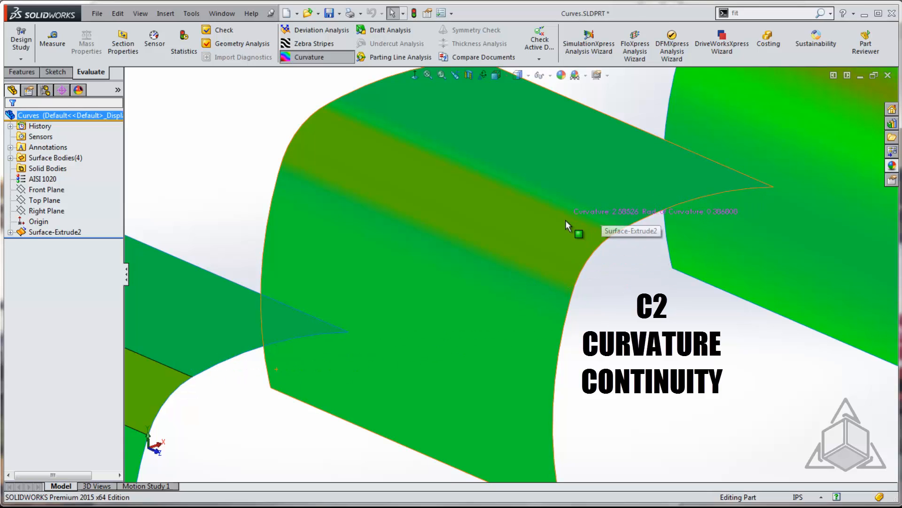
pyautogui.moveTo(550, 212)
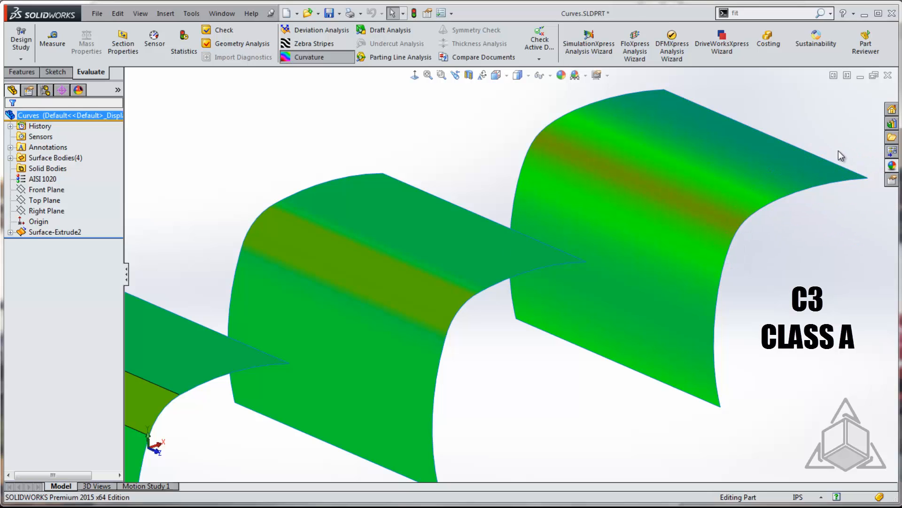
pyautogui.moveTo(713, 193)
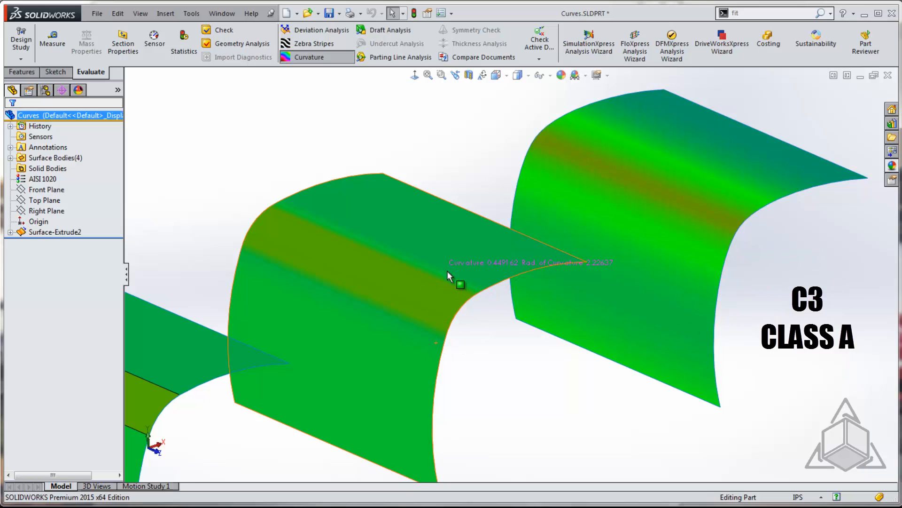
pyautogui.moveTo(708, 182)
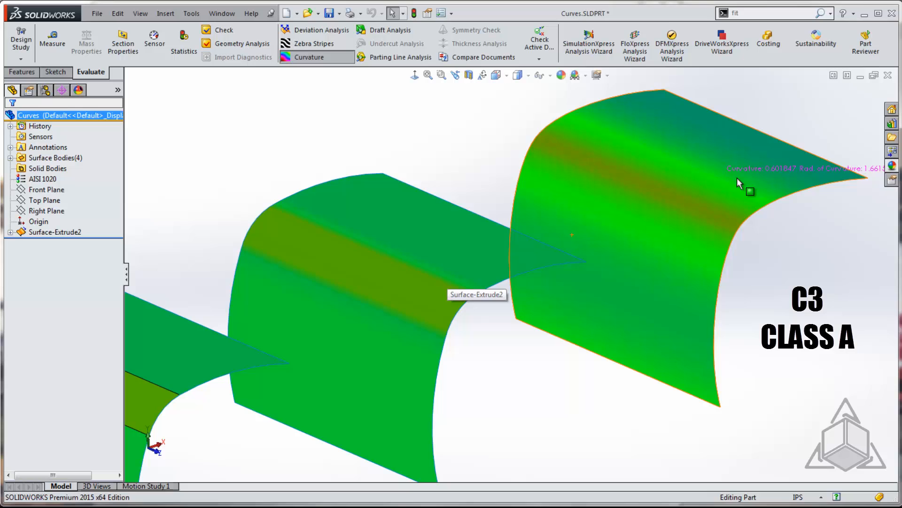
pyautogui.moveTo(767, 206)
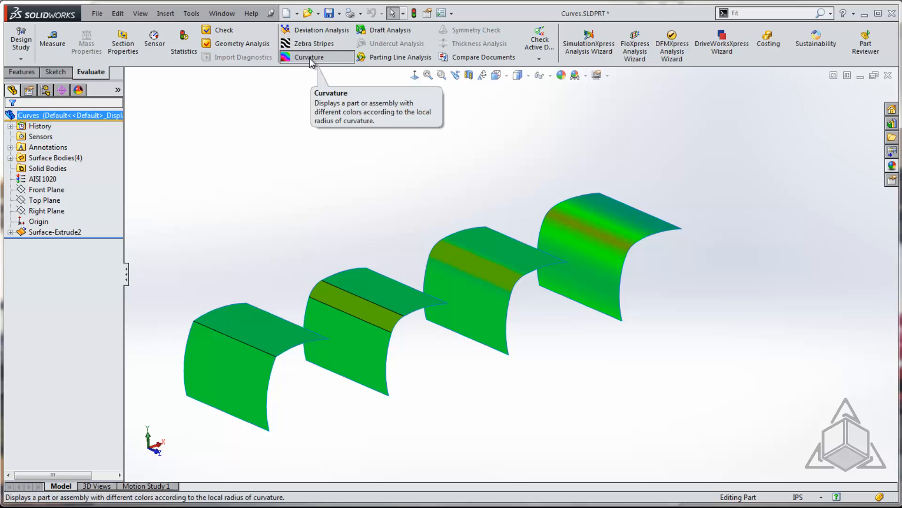
# Switch from curvature colouring to Zebra Stripes and raise the stripe count for denser stripes.
pyautogui.click(309, 43)
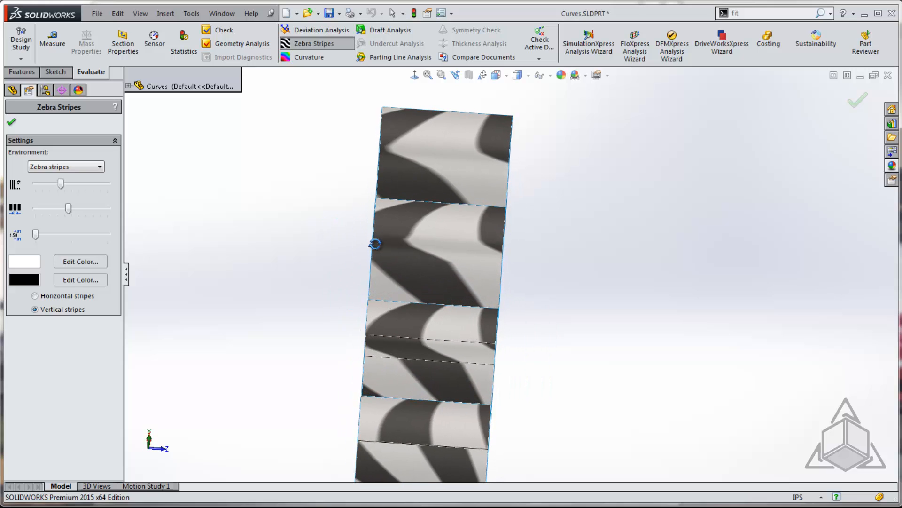
pyautogui.moveTo(67, 184); pyautogui.dragTo(59, 184)
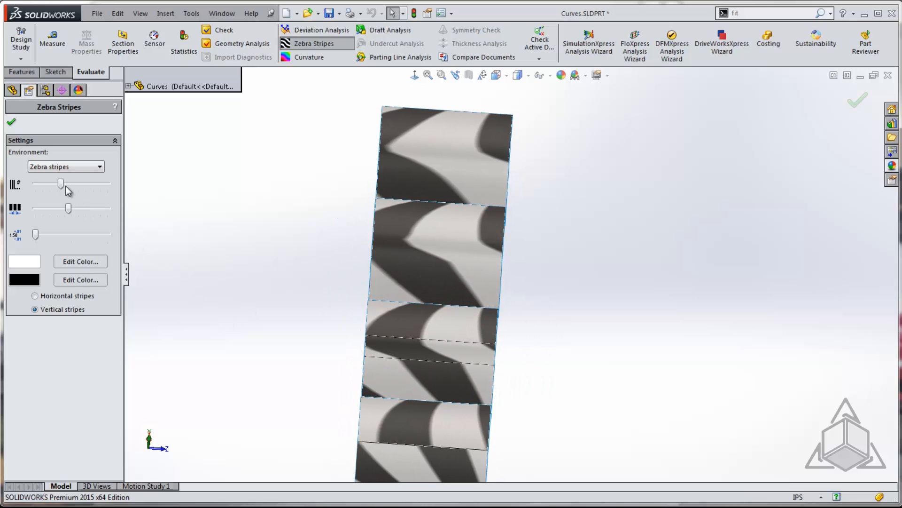
pyautogui.moveTo(60, 183); pyautogui.dragTo(86, 183)
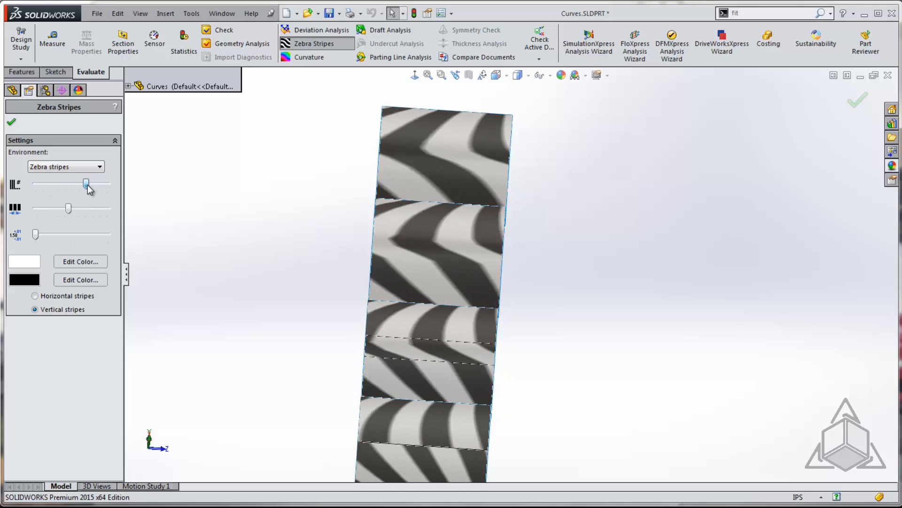
pyautogui.moveTo(67, 209); pyautogui.dragTo(50, 208)
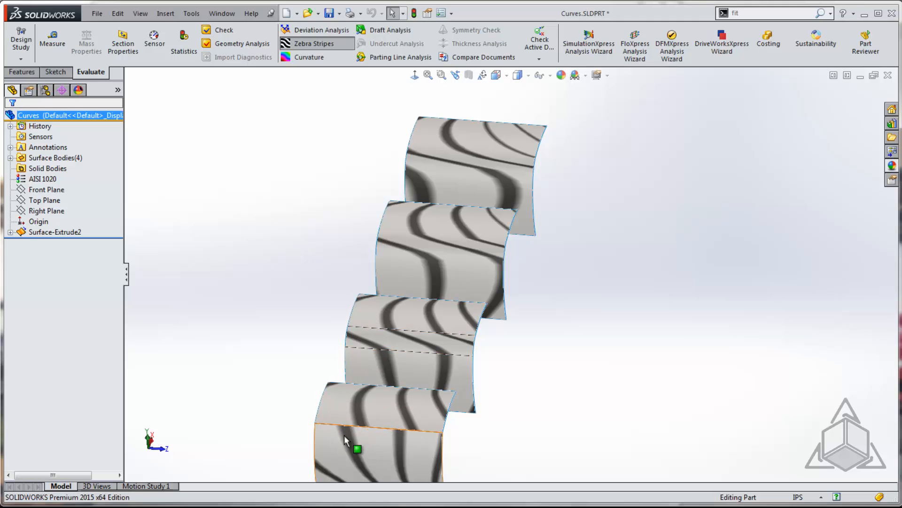
pyautogui.moveTo(380, 361)
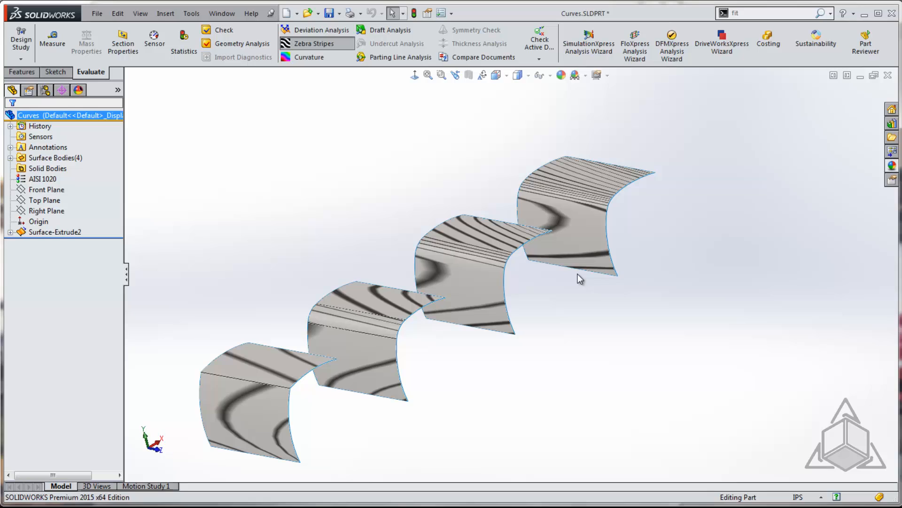
pyautogui.moveTo(640, 221)
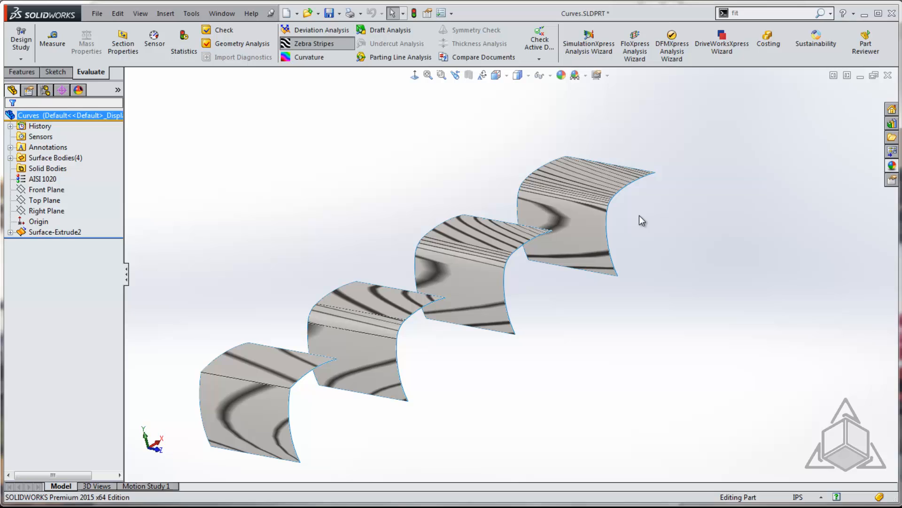
# Check the rightmost surface, then switch Zebra Stripes off to return to plain grey shading.
pyautogui.click(579, 210)
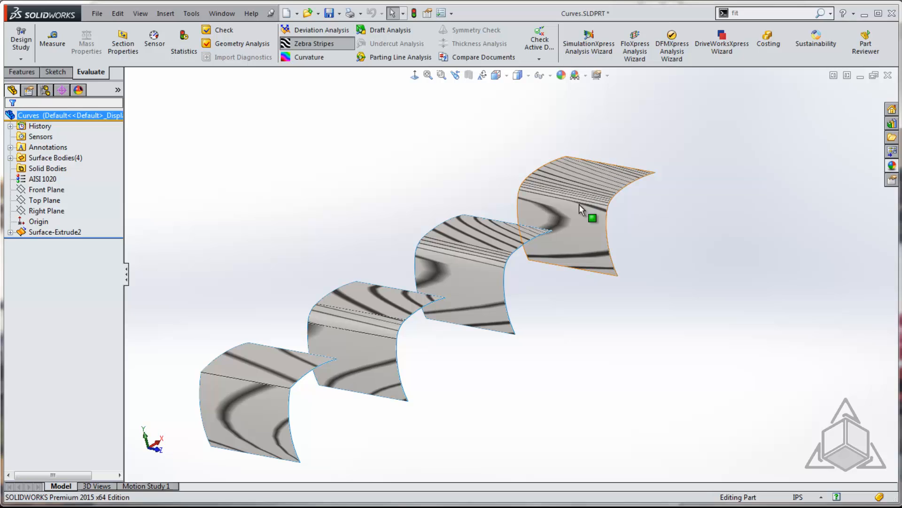
pyautogui.moveTo(595, 215)
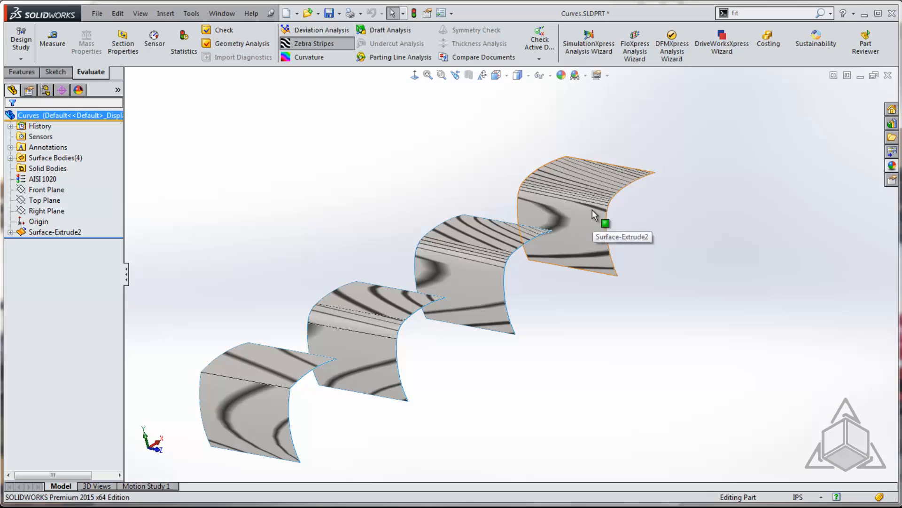
pyautogui.click(312, 43)
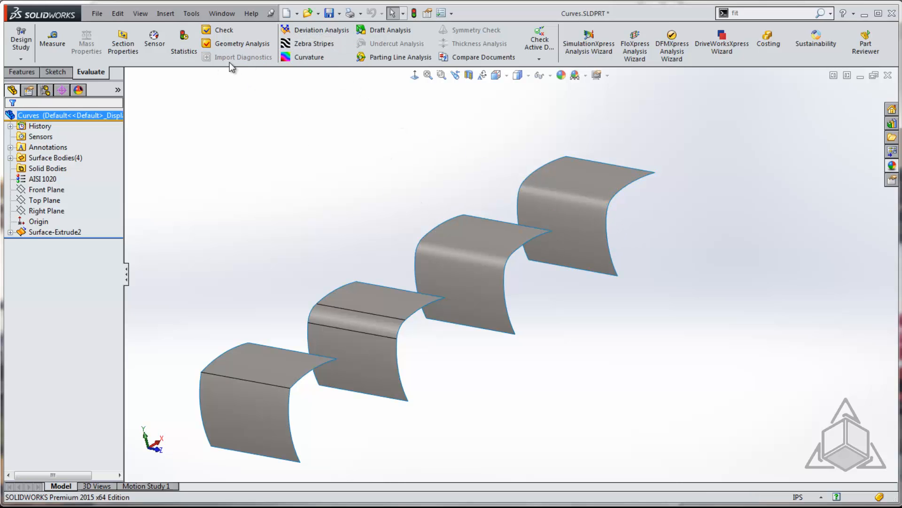
pyautogui.click(139, 13)
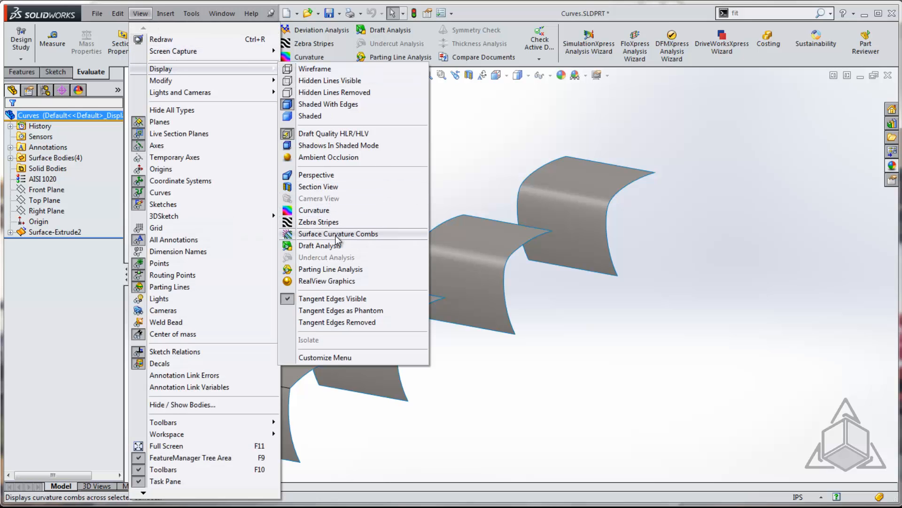
pyautogui.click(339, 233)
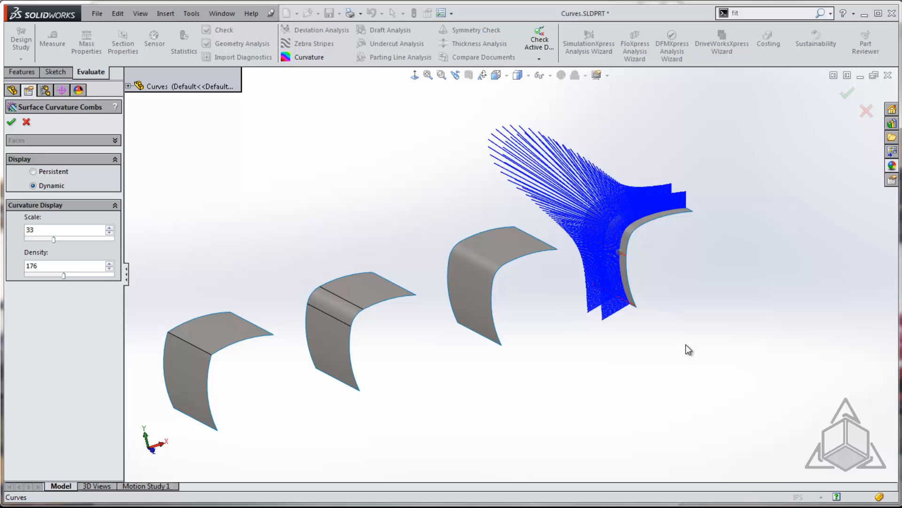
pyautogui.click(8, 124)
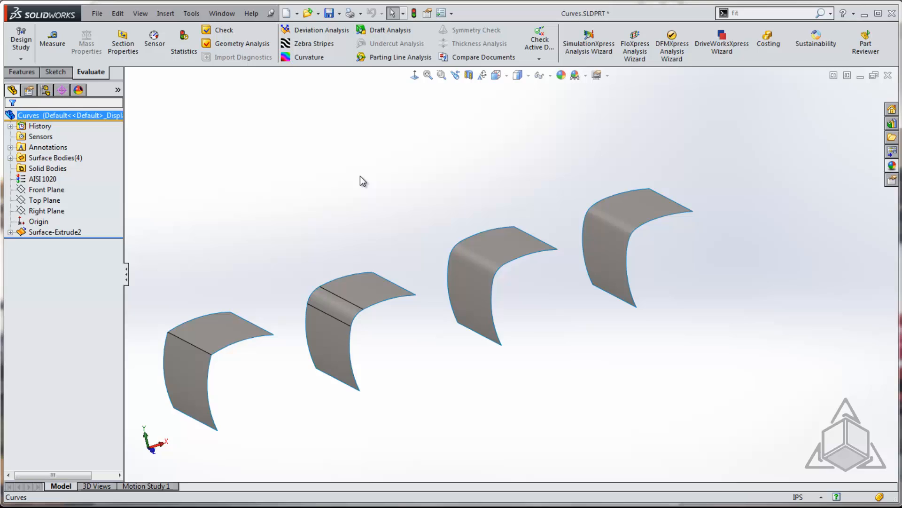